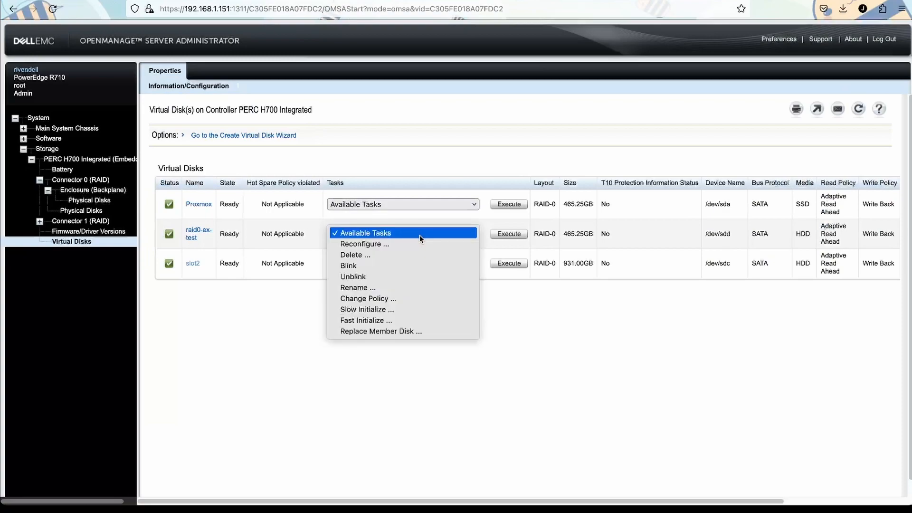
Step: Reconfigure raid0-ex-test with Physical Disk 0:0:3 added, reaching the RAID-0 930.50 GB sizing step
click(364, 244)
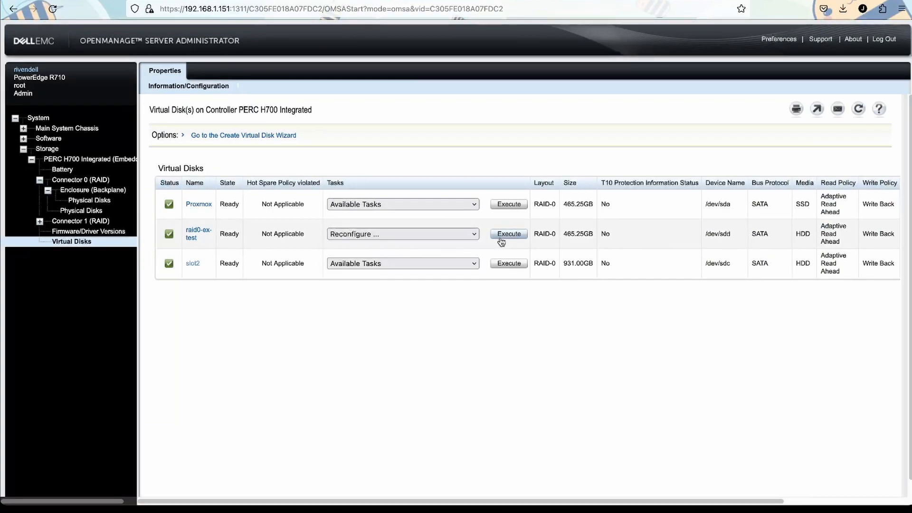
click(507, 234)
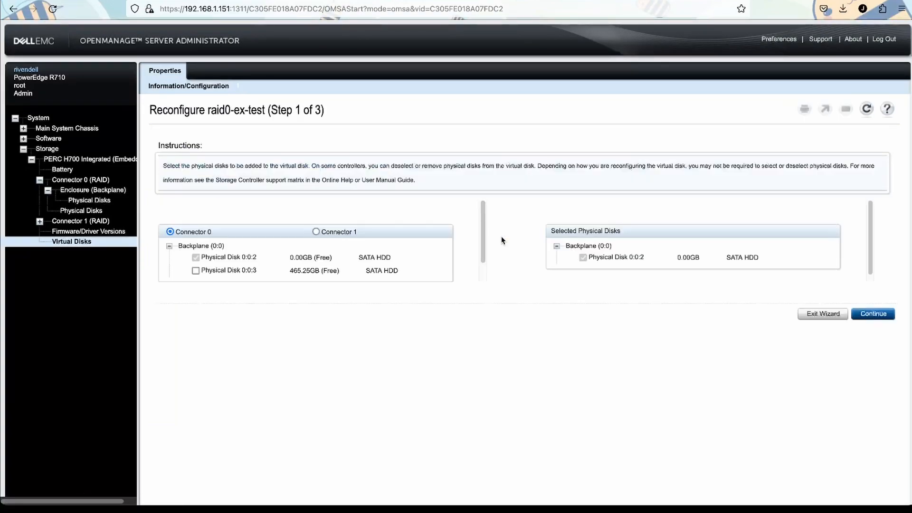
mouse_move(505, 248)
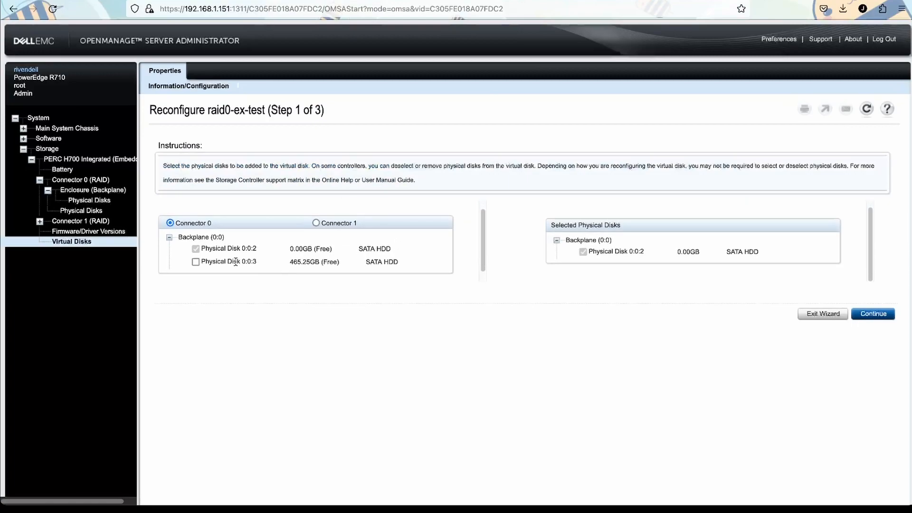
click(196, 261)
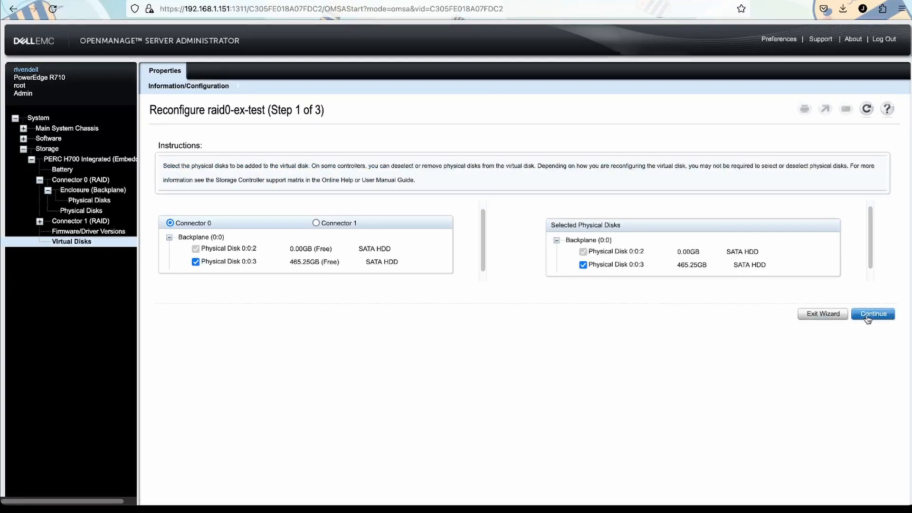
click(871, 314)
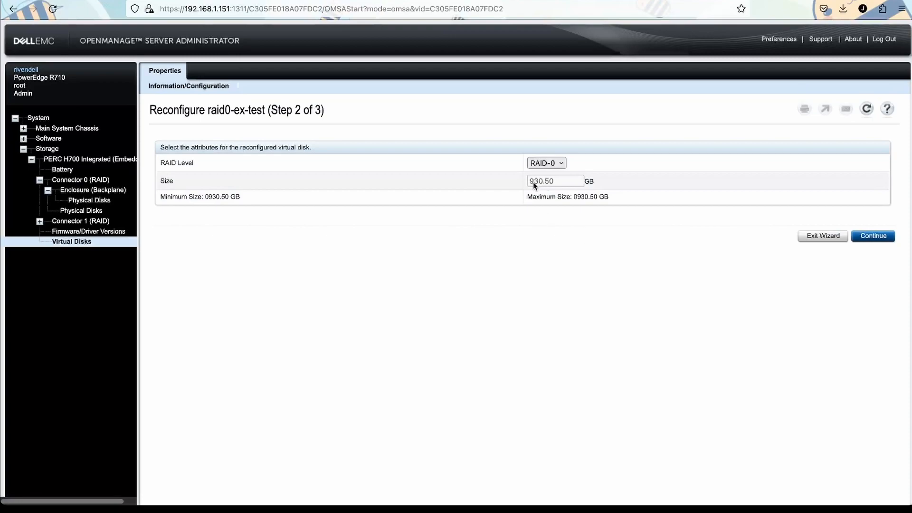
Step: Accept the 930.50 GB RAID-0 size and proceed to the final configuration summary
click(872, 235)
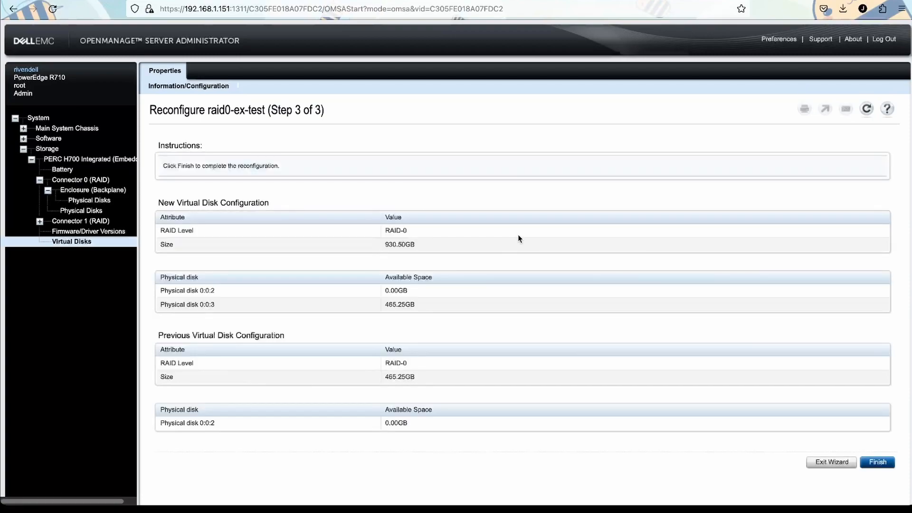
mouse_move(897, 457)
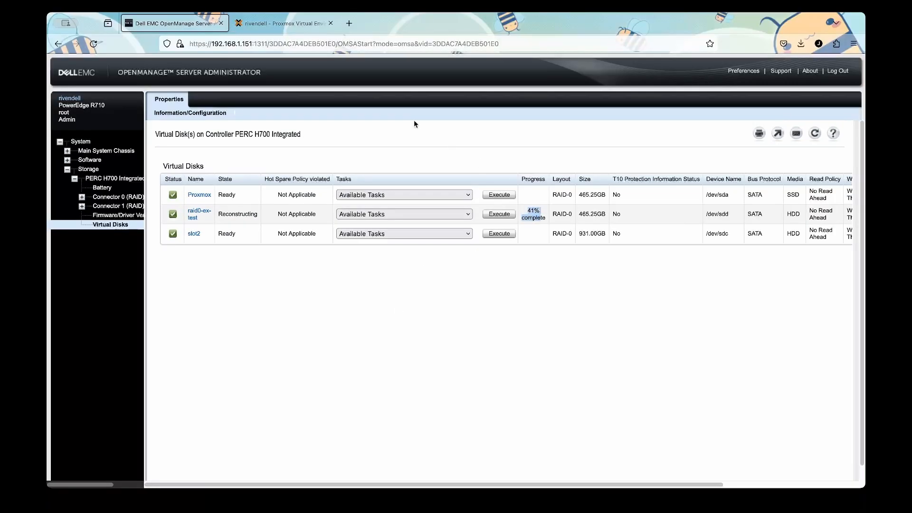
Step: View the ISO images and the empty VM disk list on the raid0-exp-test storage
click(284, 23)
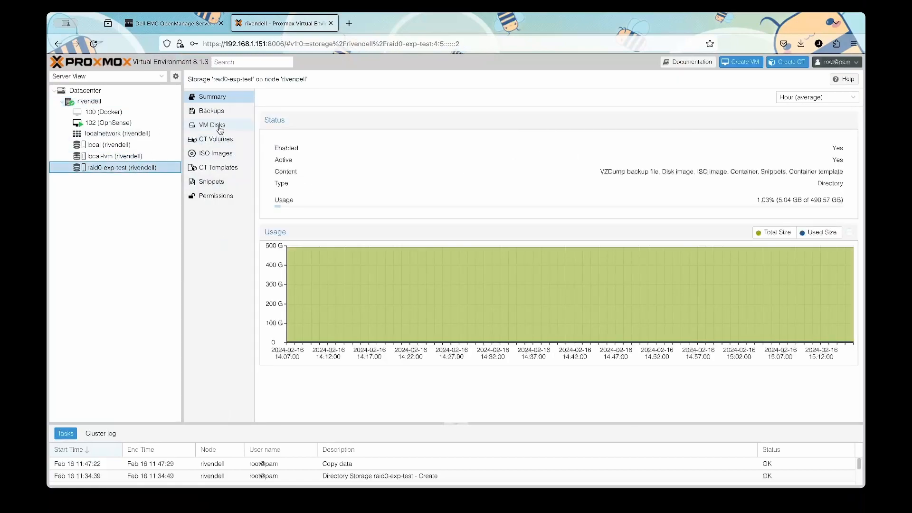
click(216, 153)
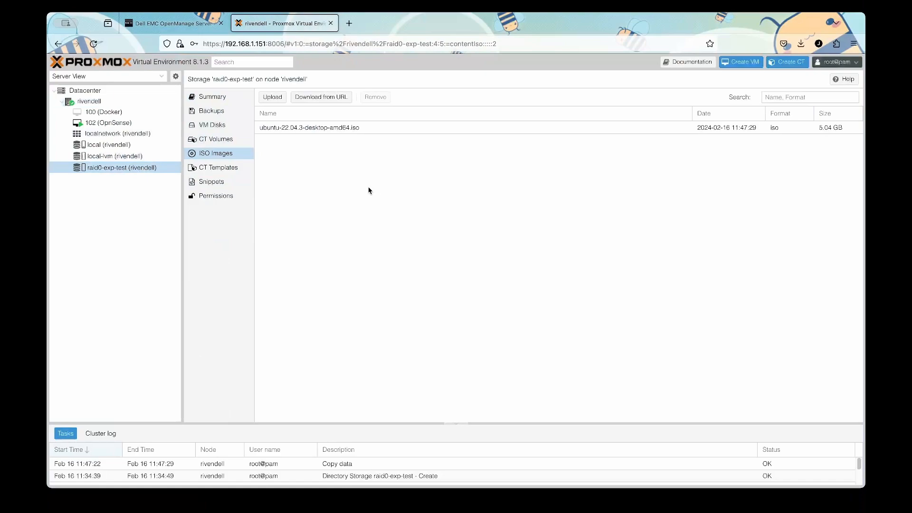
click(211, 124)
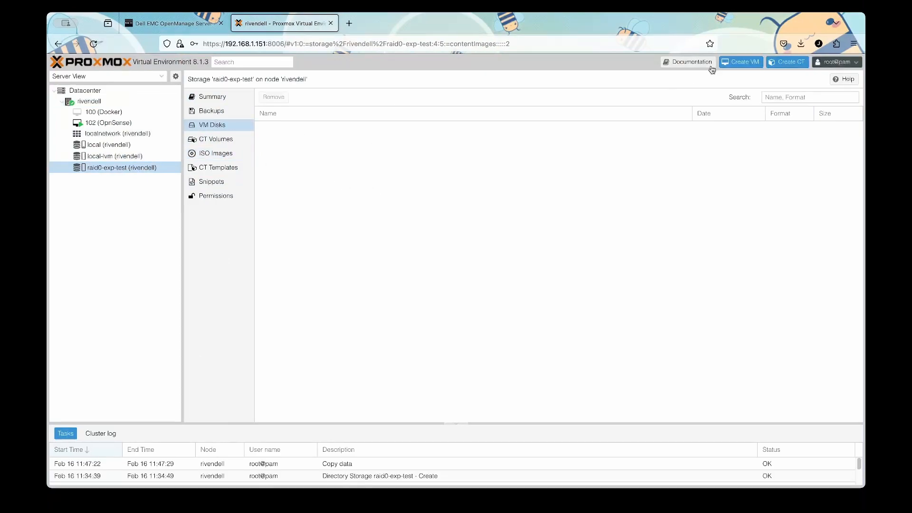
Step: Begin a new VM named Ubuntu with its install ISO taken from raid0-exp-test storage
click(740, 62)
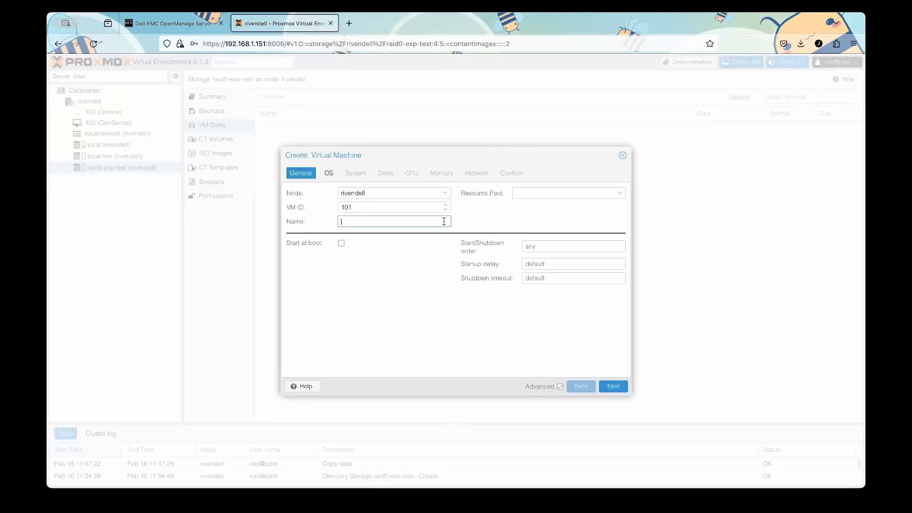
text(Ubuntu)
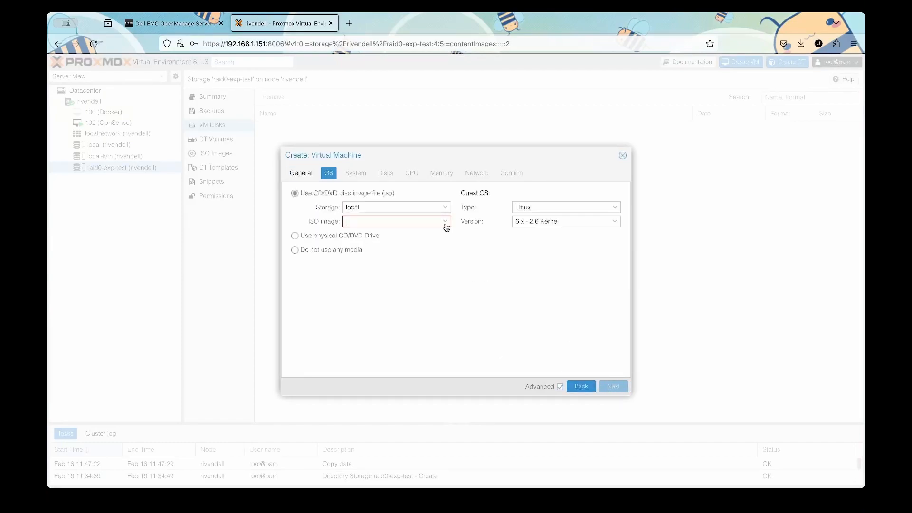
click(444, 222)
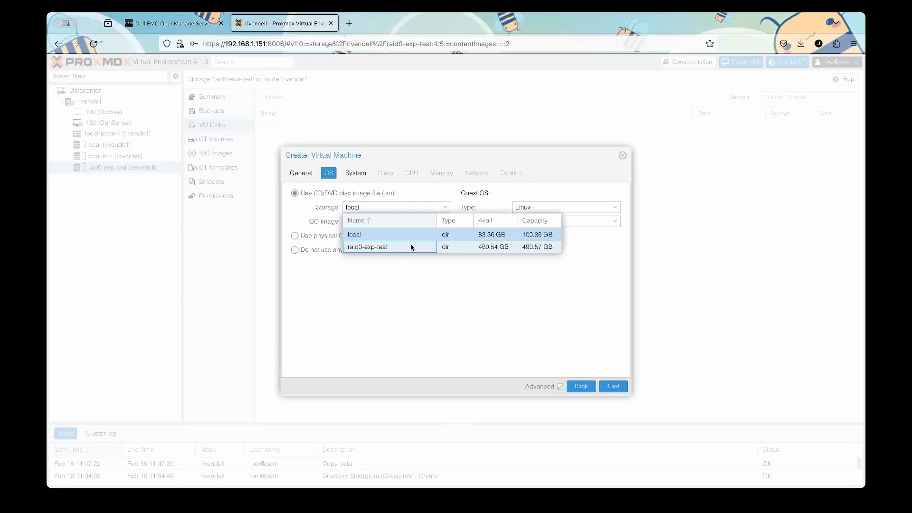
click(613, 387)
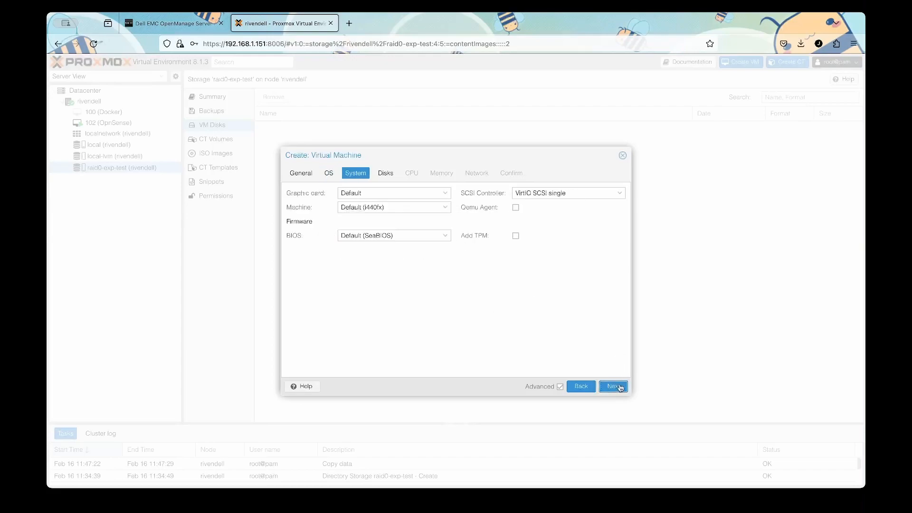
click(613, 386)
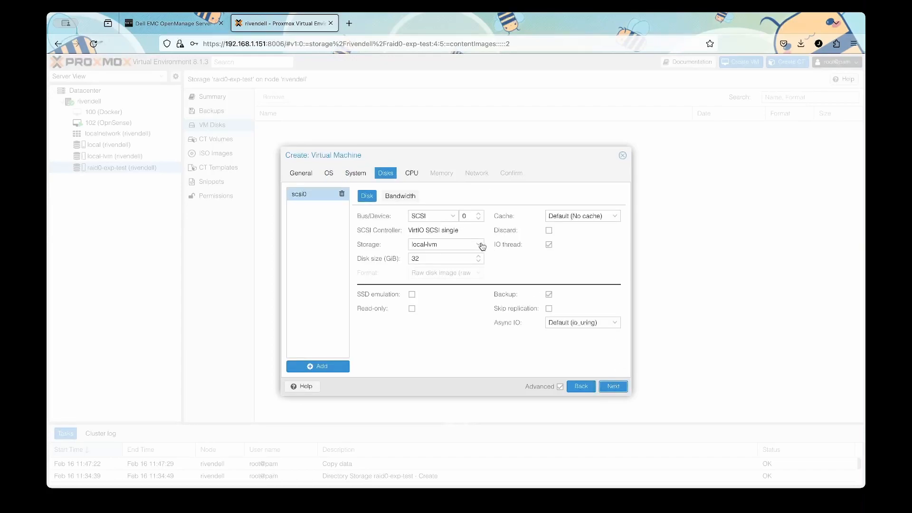
Step: Store the virtual disk on raid0-exp-test, exclude it from backups, and continue past the CPU settings
click(479, 244)
text(60)
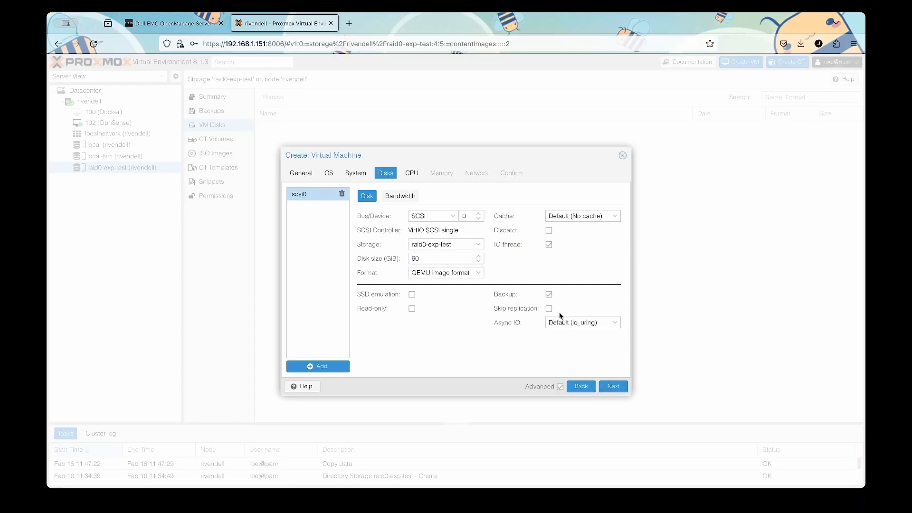
click(548, 294)
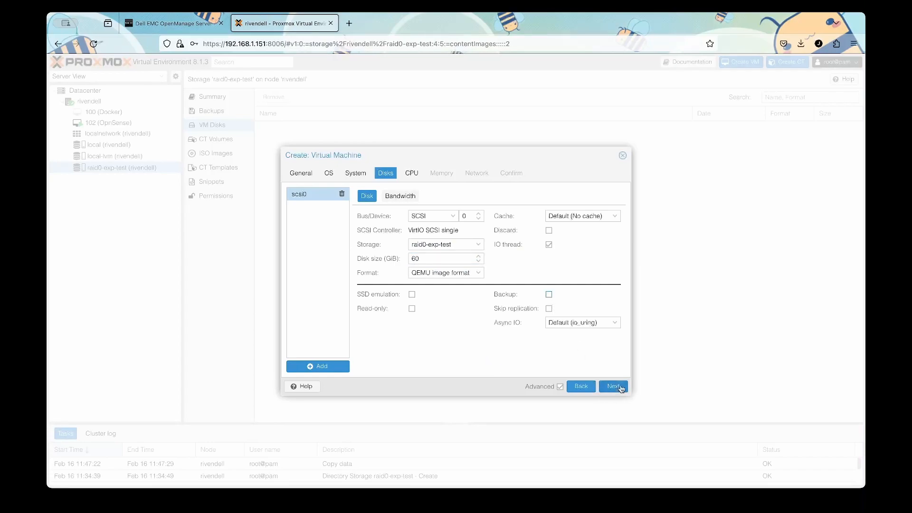
click(612, 385)
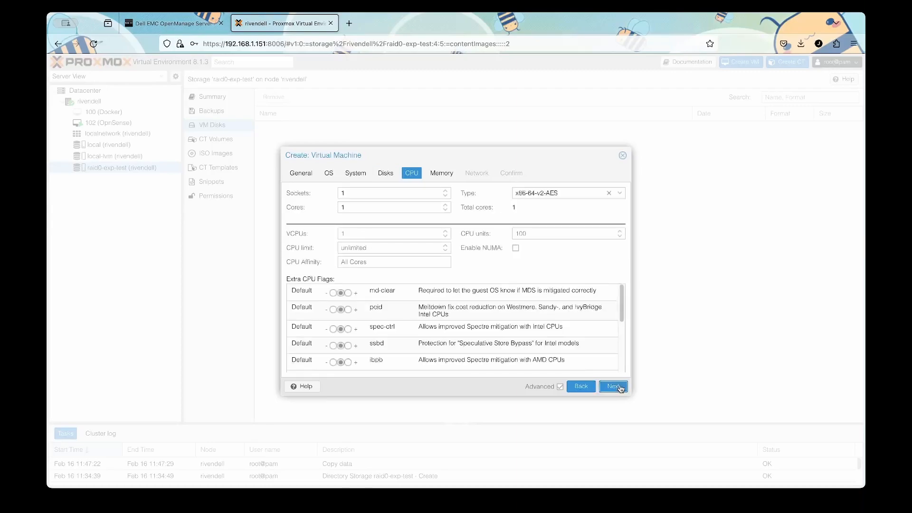
click(613, 386)
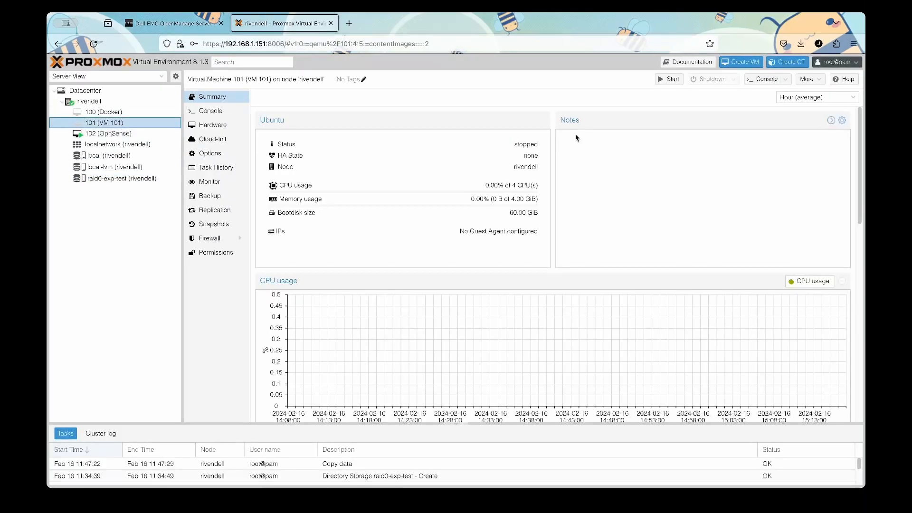
Step: Check reconstruction progress, then restart the VM to finish the Ubuntu installation
click(171, 23)
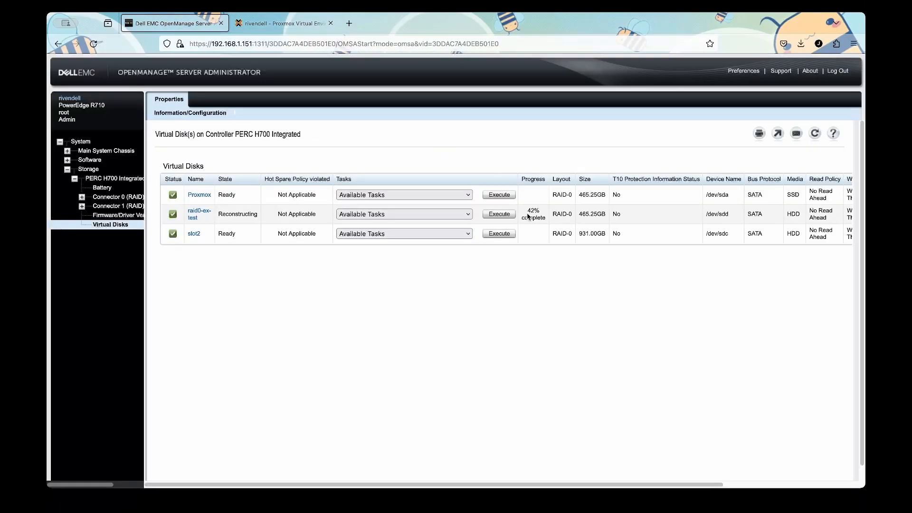
click(282, 23)
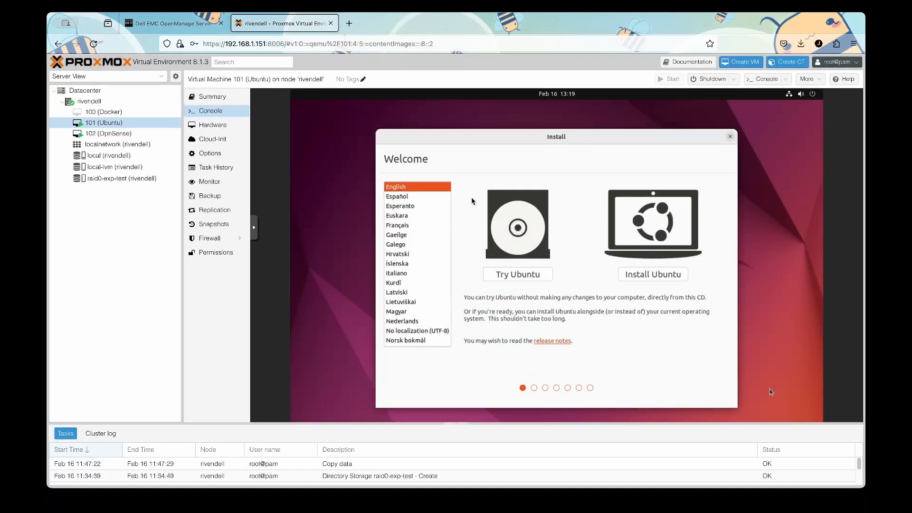
mouse_move(663, 281)
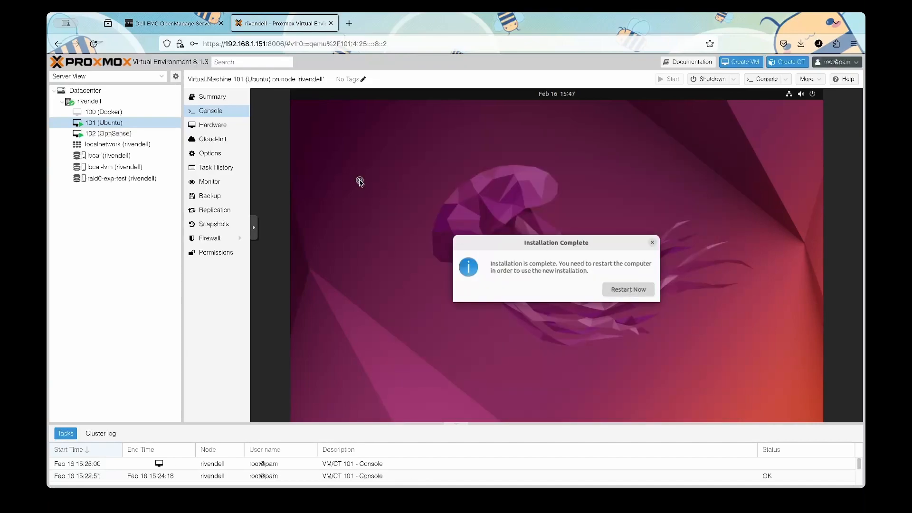
click(627, 289)
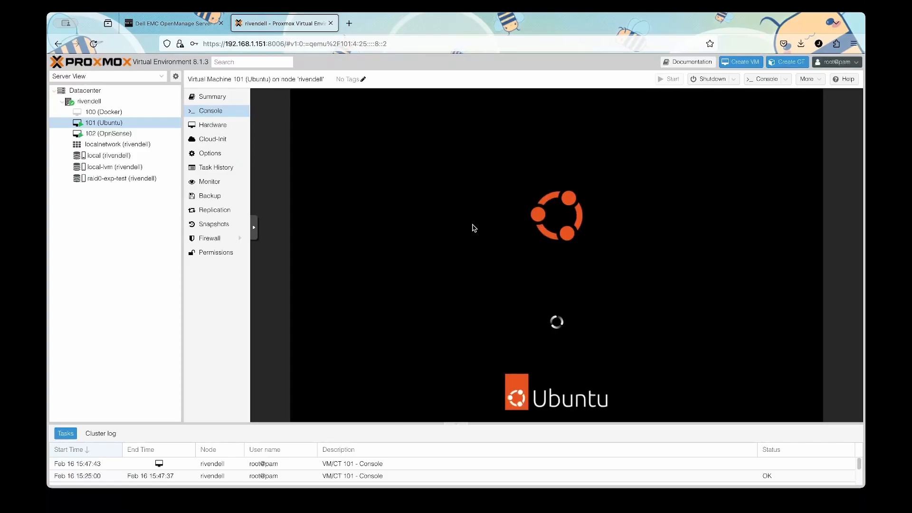
Step: Recheck reconstruction, skip past the Ubuntu Pro step and keep waiting for the welcome app
click(172, 23)
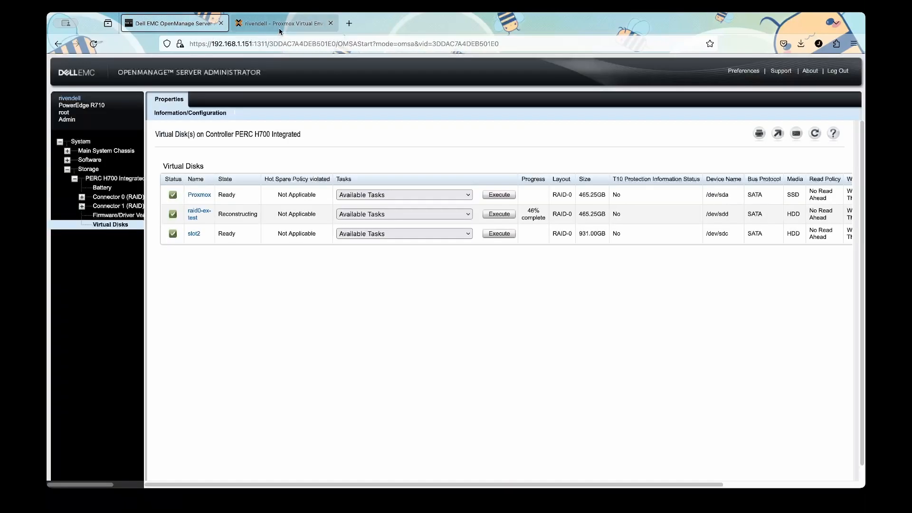
click(282, 23)
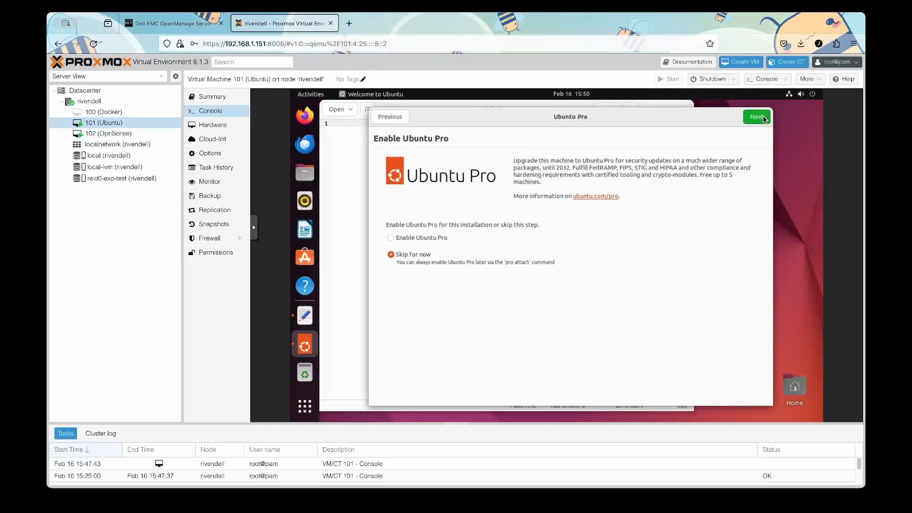
click(757, 117)
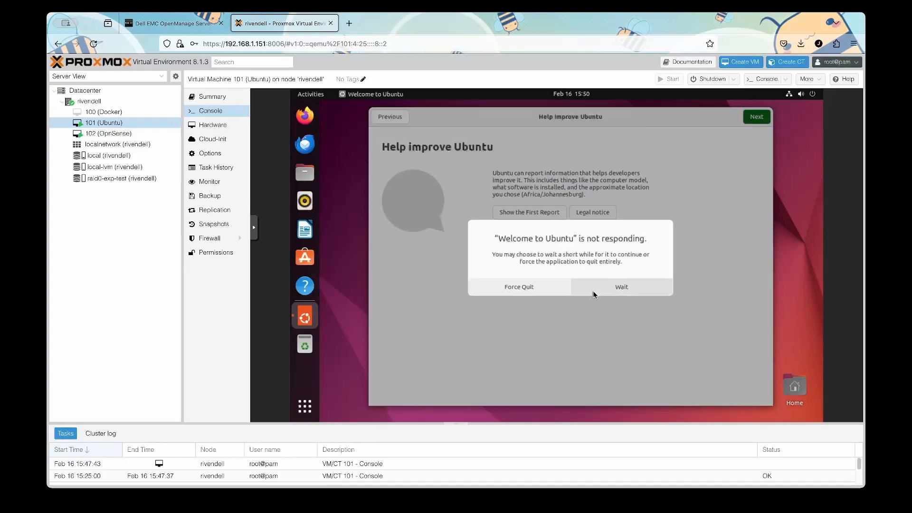
click(173, 23)
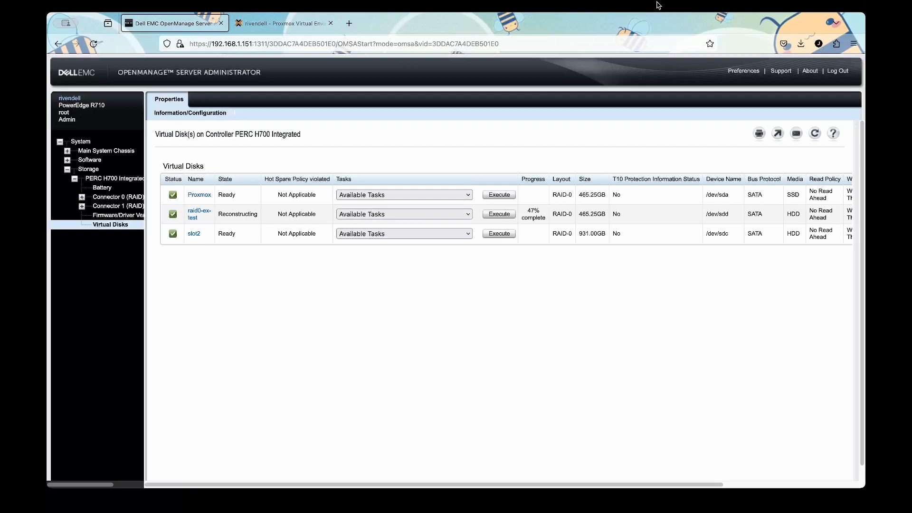
mouse_move(668, 65)
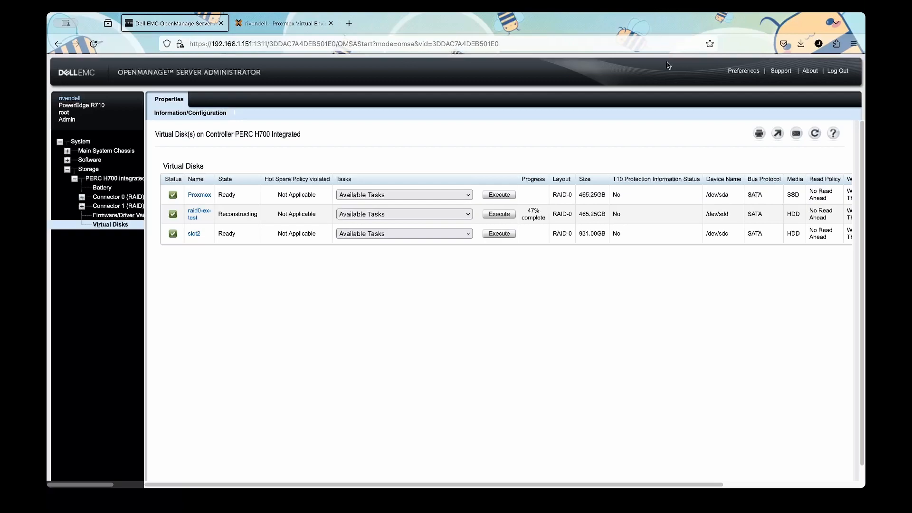
mouse_move(670, 74)
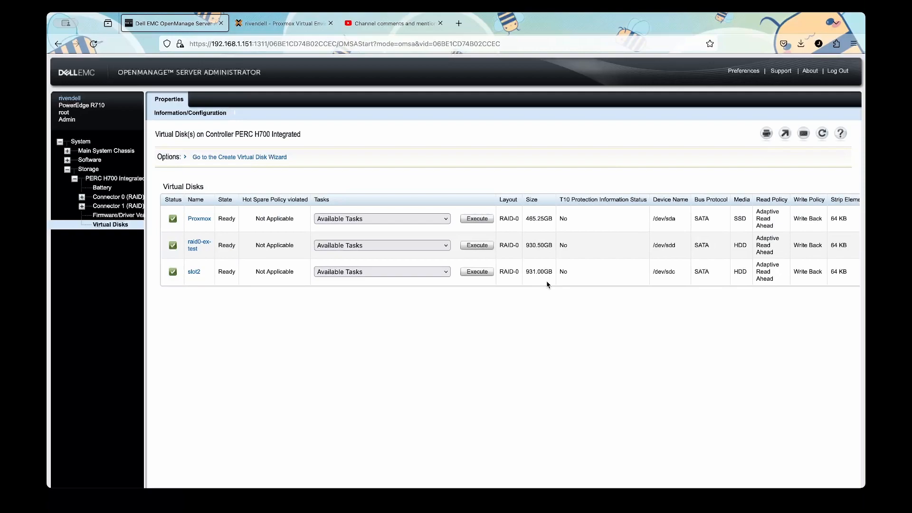
mouse_move(543, 258)
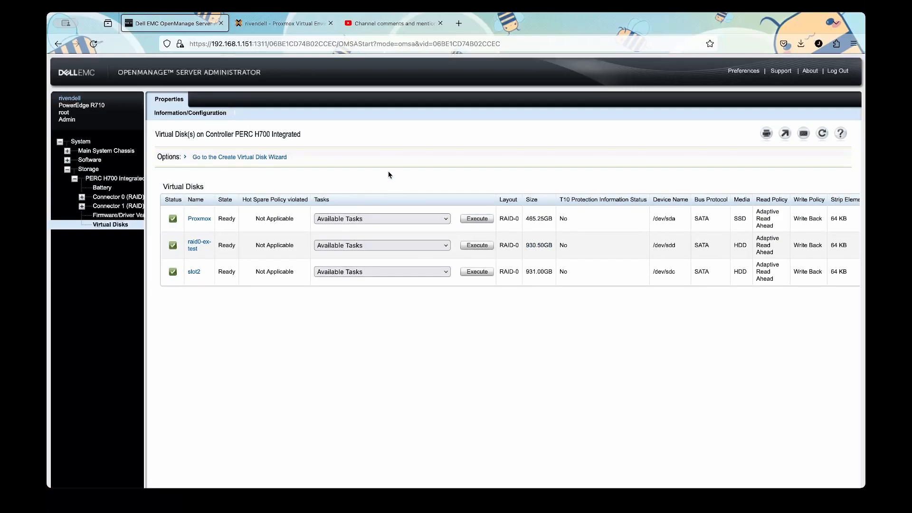
Step: Show the rivendell node's physical disk list in Proxmox VE
click(283, 23)
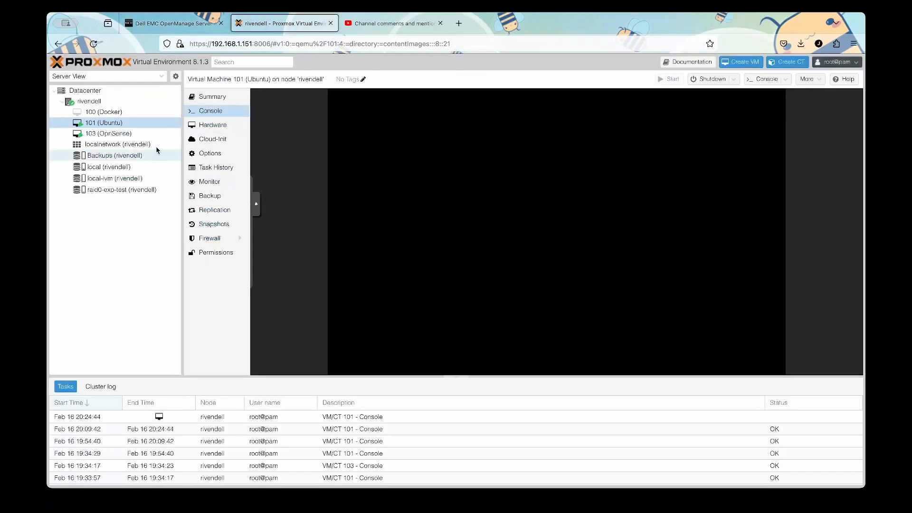
click(90, 101)
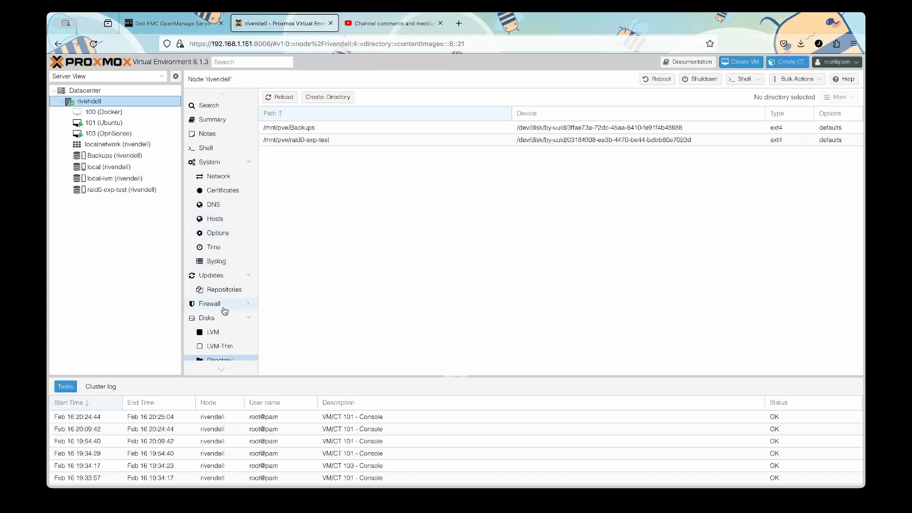
click(206, 317)
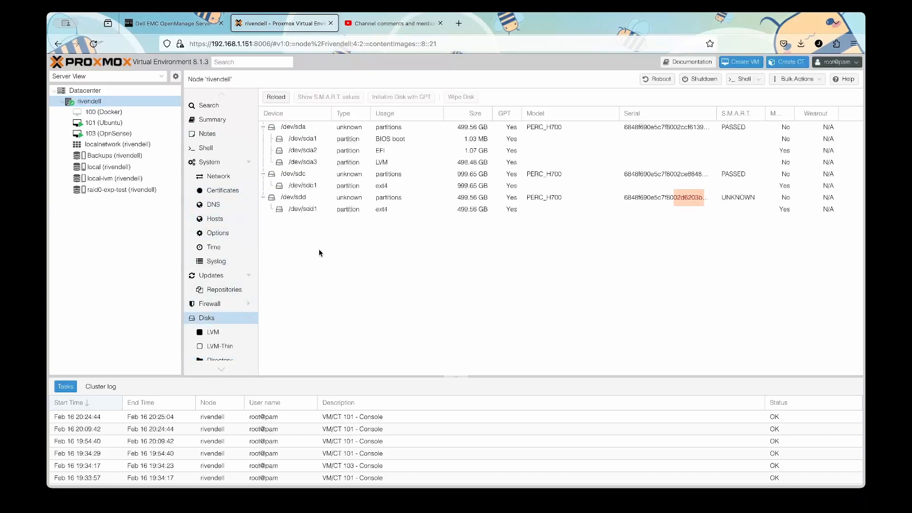
mouse_move(320, 247)
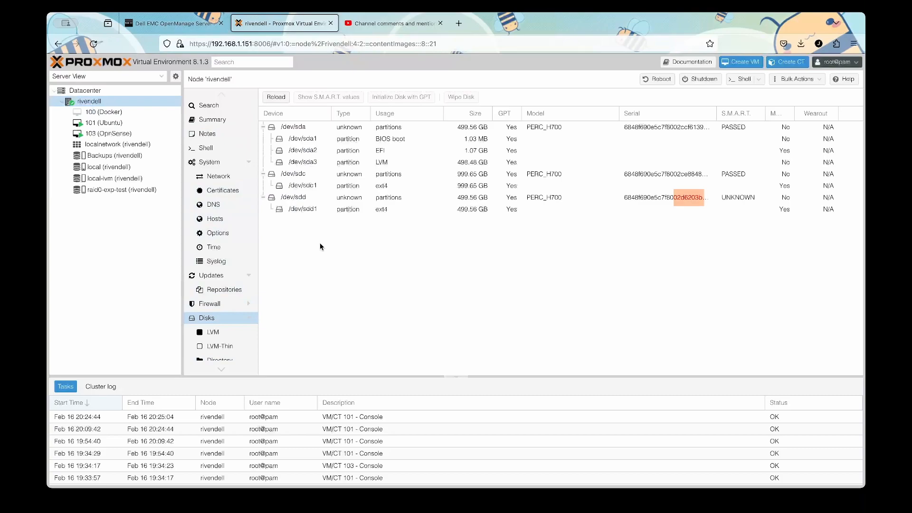
Step: Collapse /dev/sda and /dev/sdc and pick out the /dev/sdd drive still at 499.56 GB
click(263, 126)
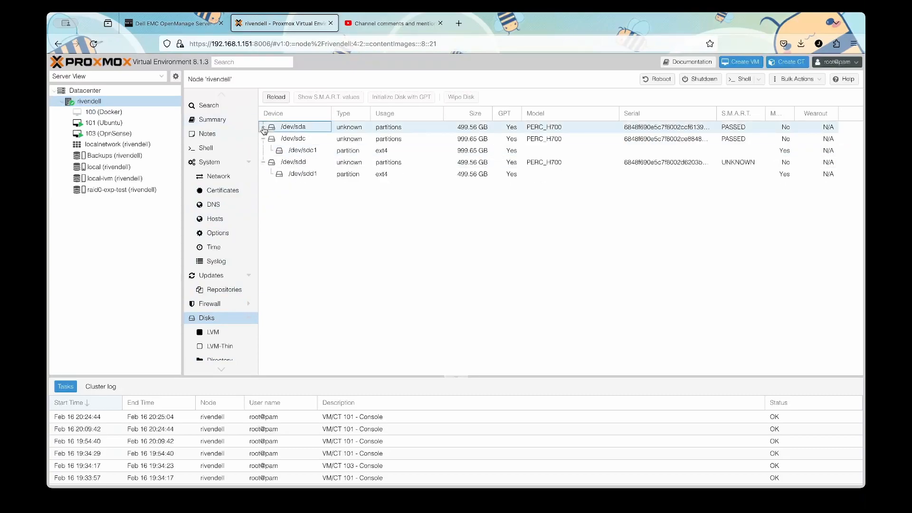
click(263, 139)
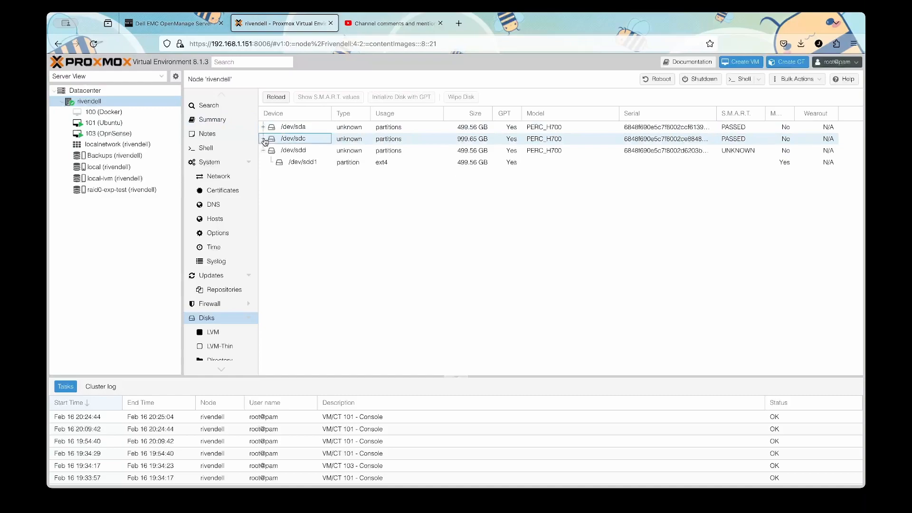
click(294, 150)
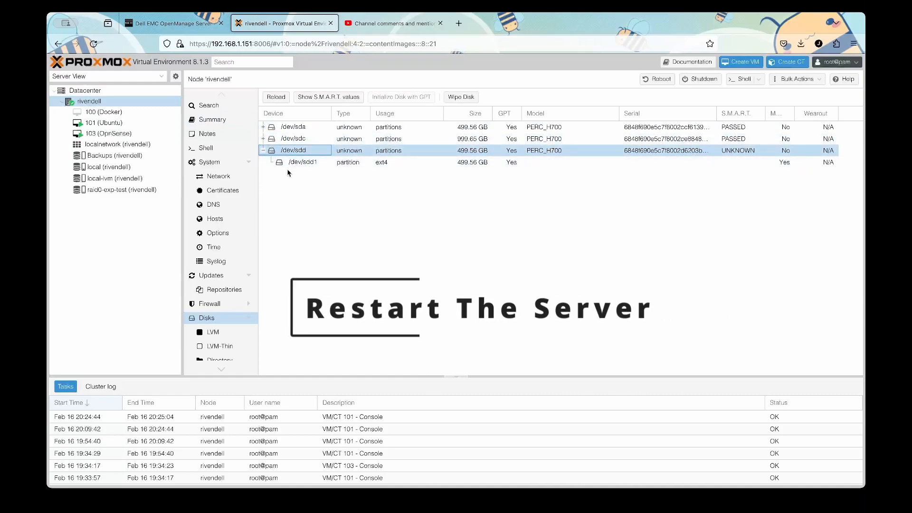
click(89, 102)
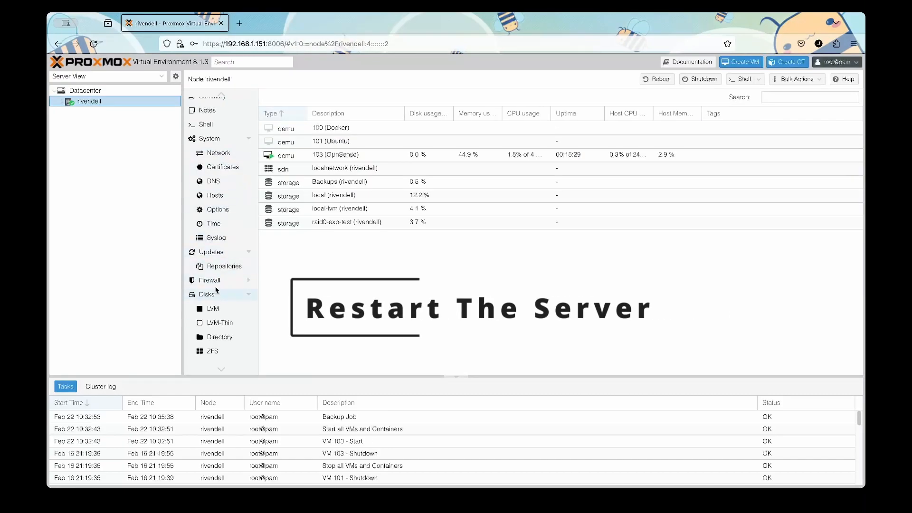
Step: After restart, list rivendell's disks showing /dev/sdb at 999.12 GB with /dev/sdb1 still 499.56 GB
click(206, 294)
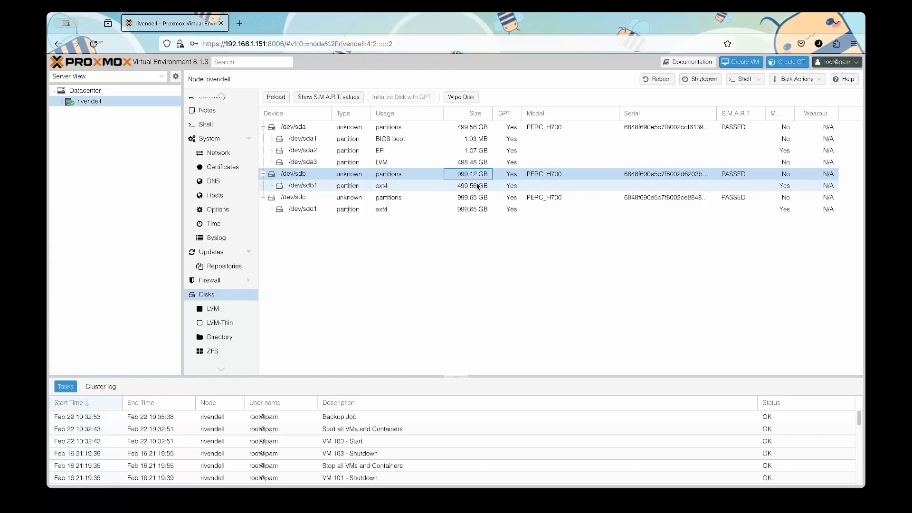
mouse_move(302, 188)
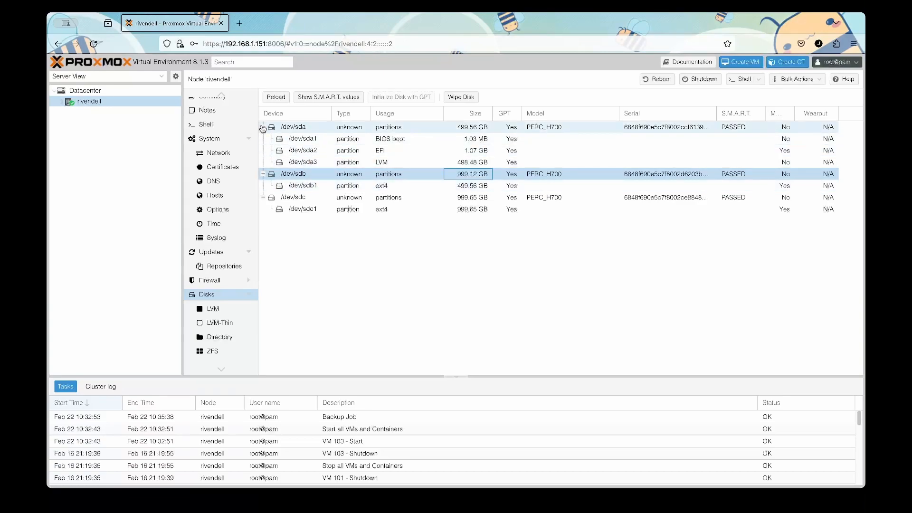
click(262, 126)
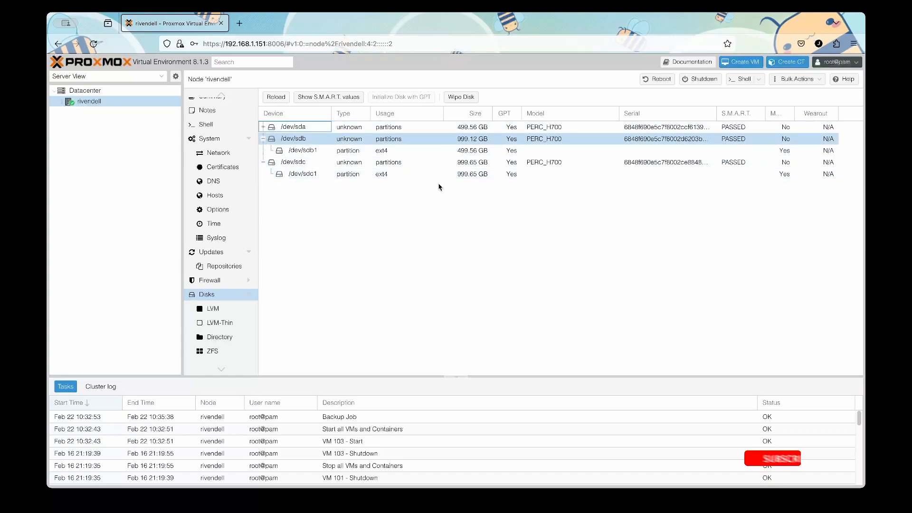
click(263, 162)
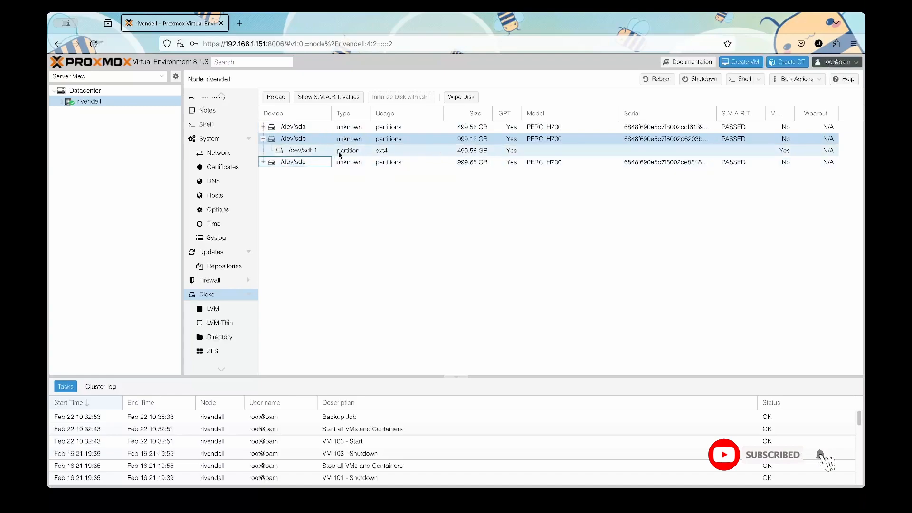
click(302, 150)
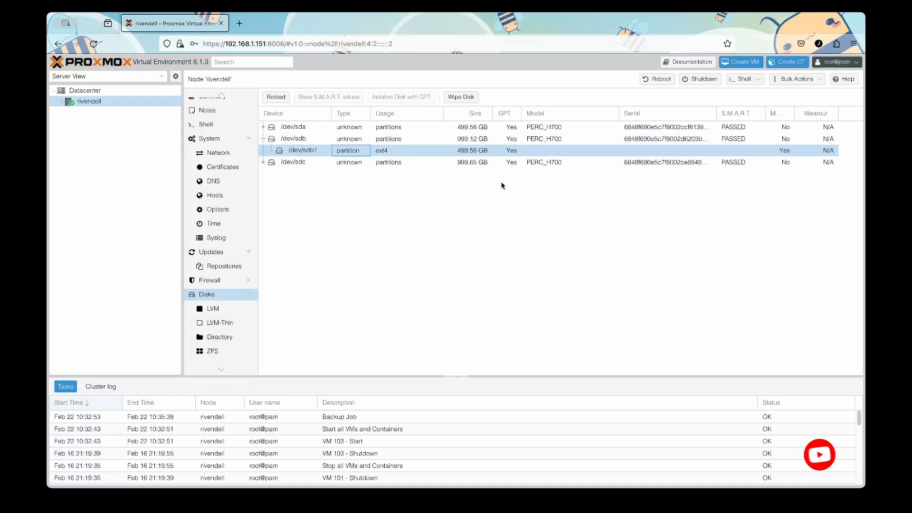
mouse_move(499, 188)
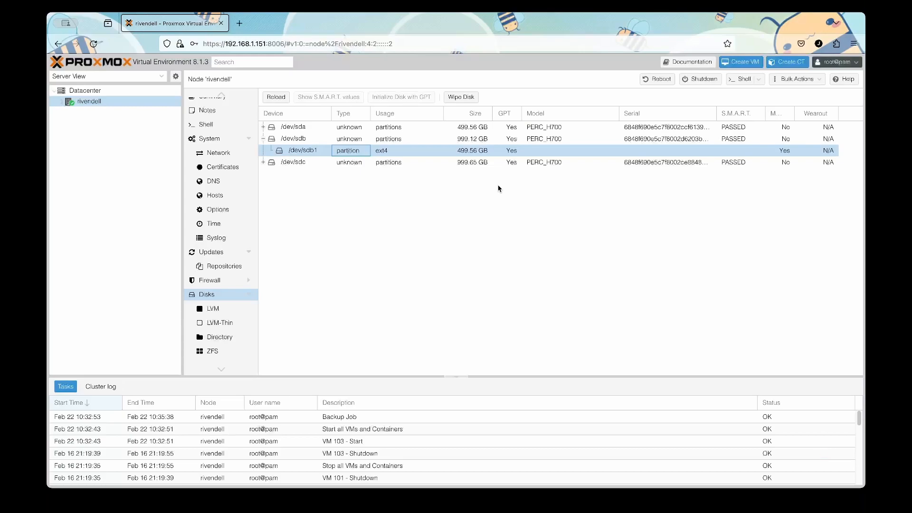